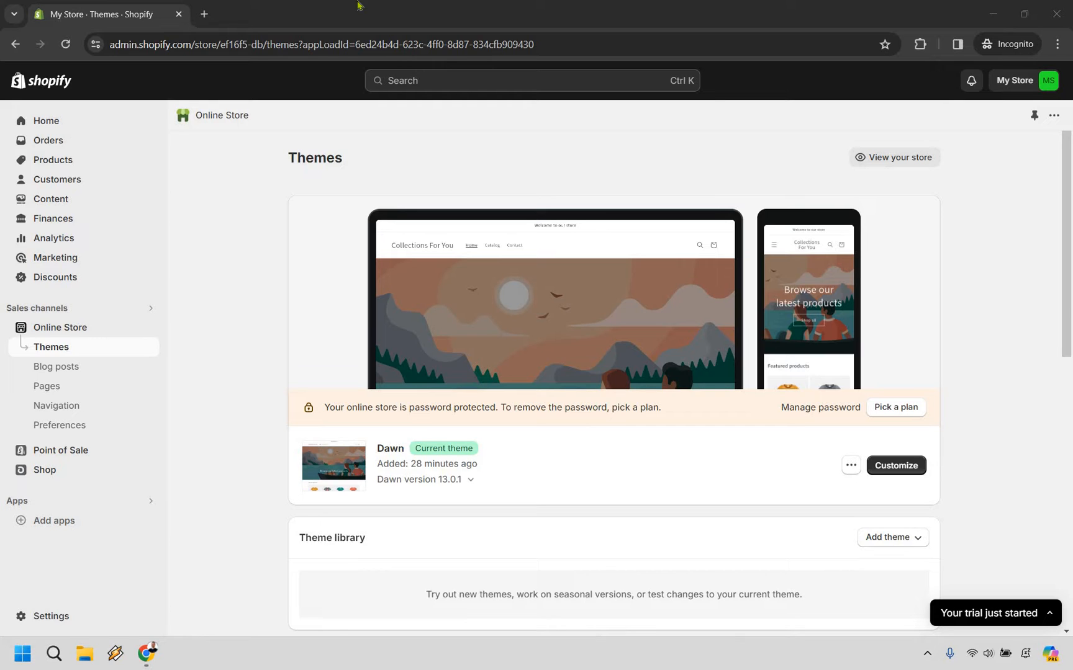
{"action": "mouse_move", "coordinate": [275, 178]}
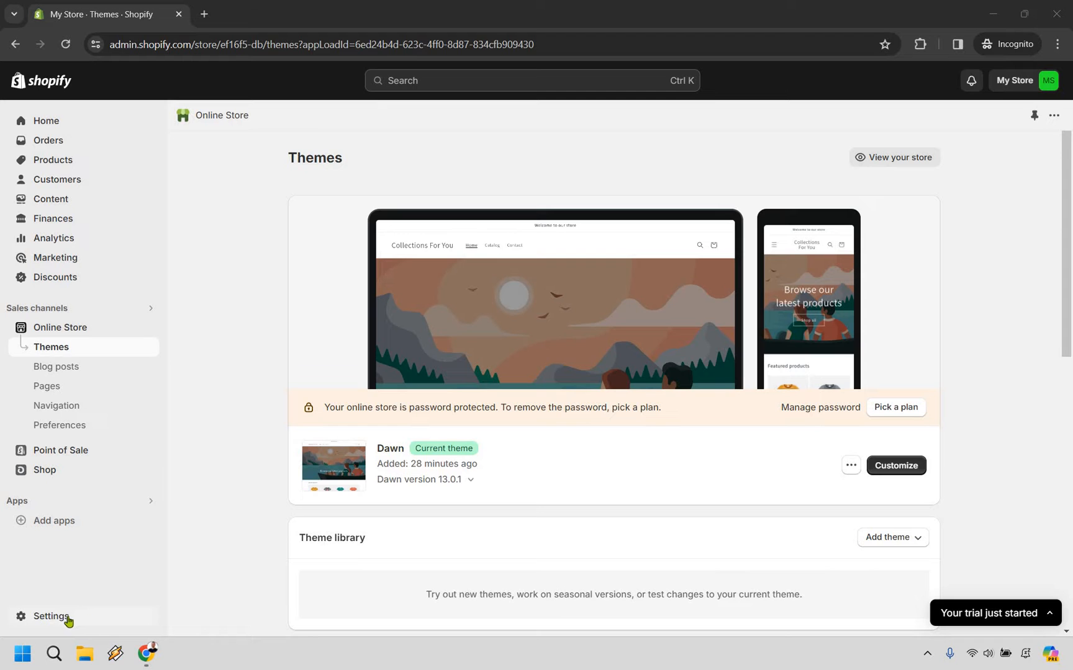
Open Settings from the sidebar to show the Store details page.
{"action": "left_click", "coordinate": [50, 616]}
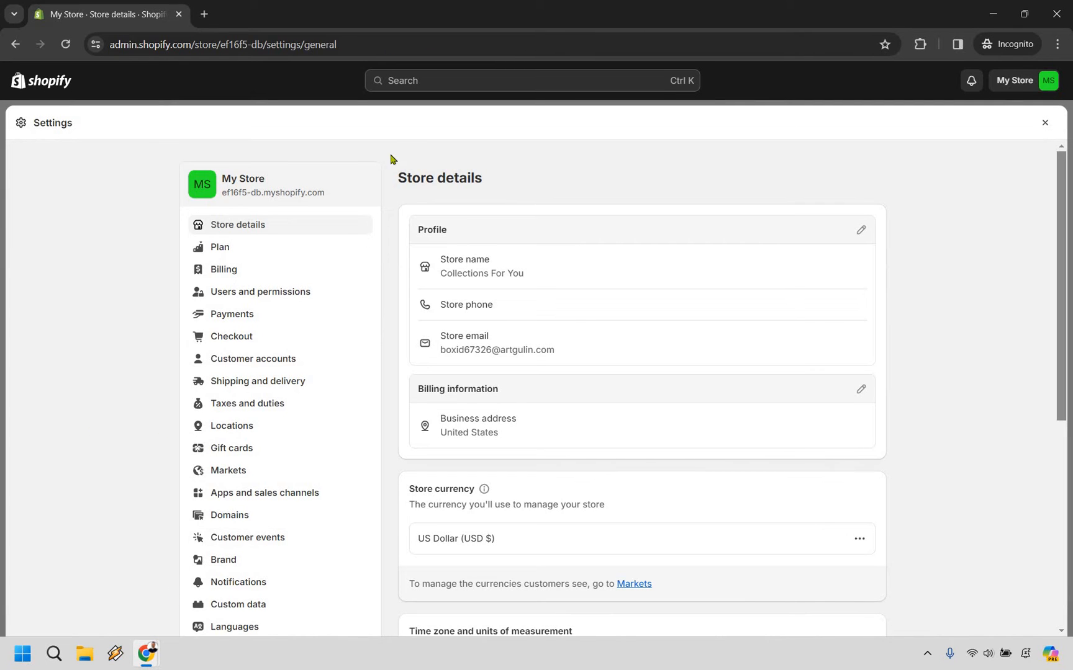
{"action": "mouse_move", "coordinate": [239, 581]}
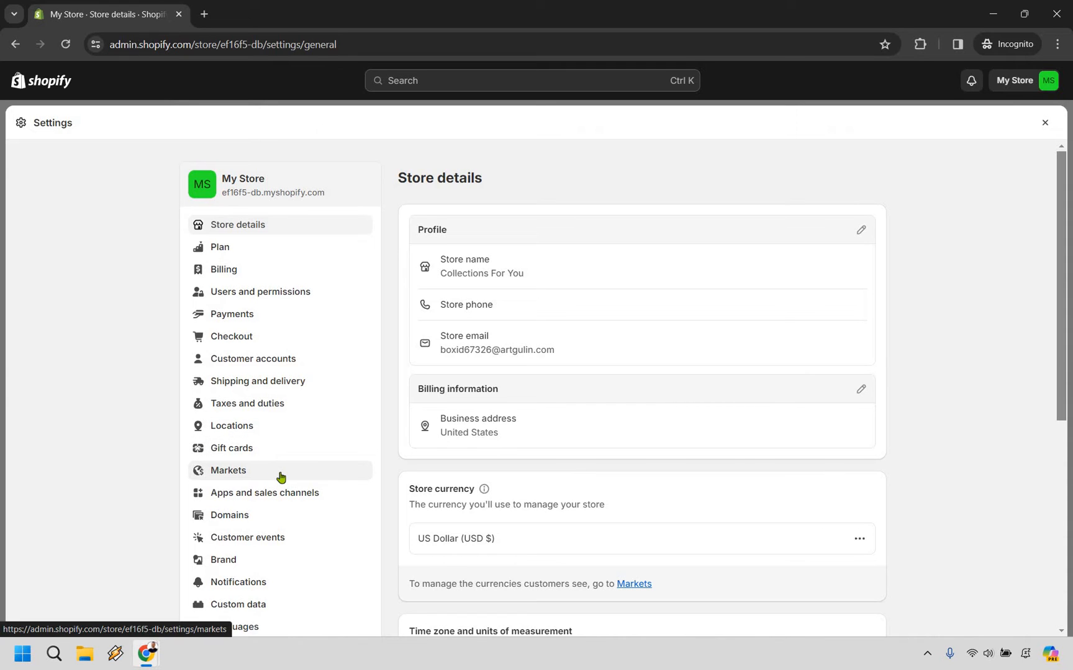
{"action": "mouse_move", "coordinate": [282, 478]}
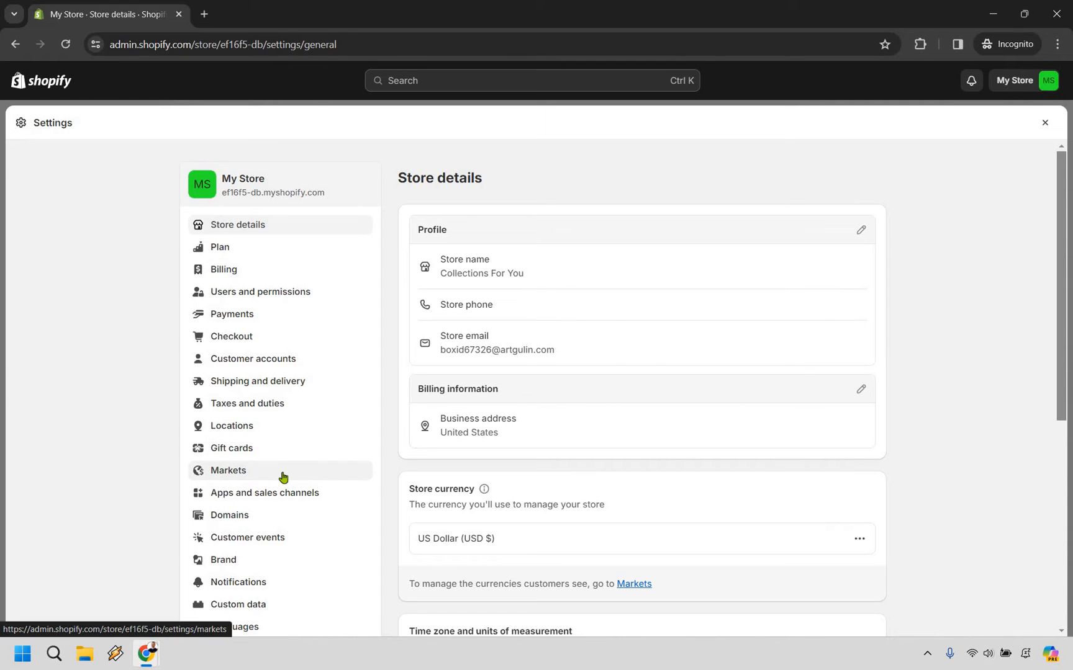
Go to Markets to see United States active and International inactive.
{"action": "left_click", "coordinate": [228, 471]}
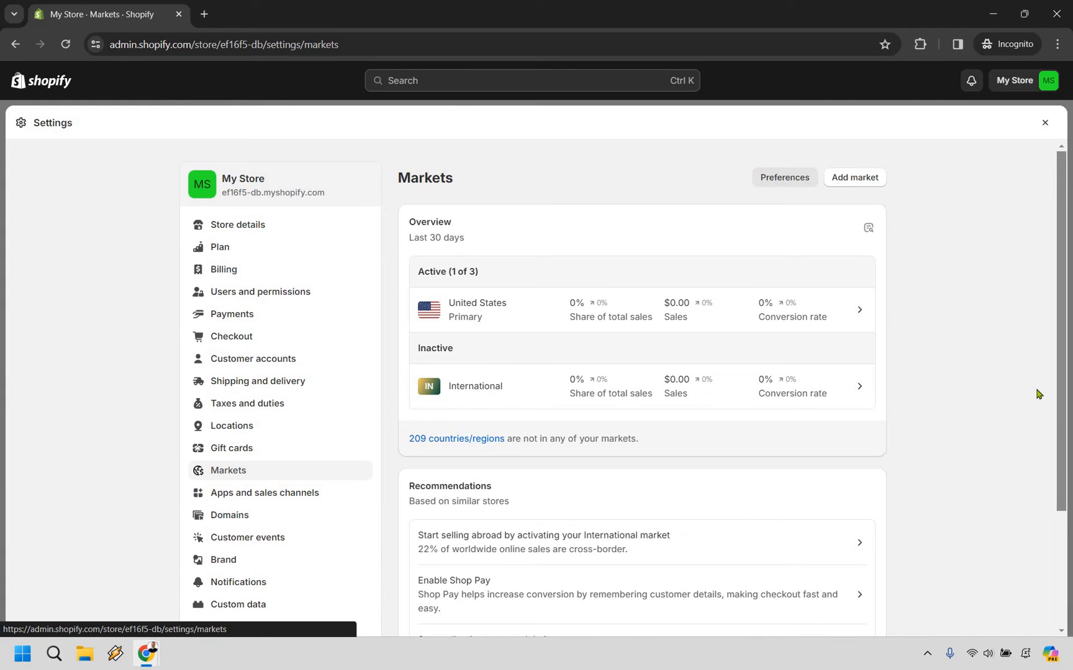
{"action": "mouse_move", "coordinate": [921, 303]}
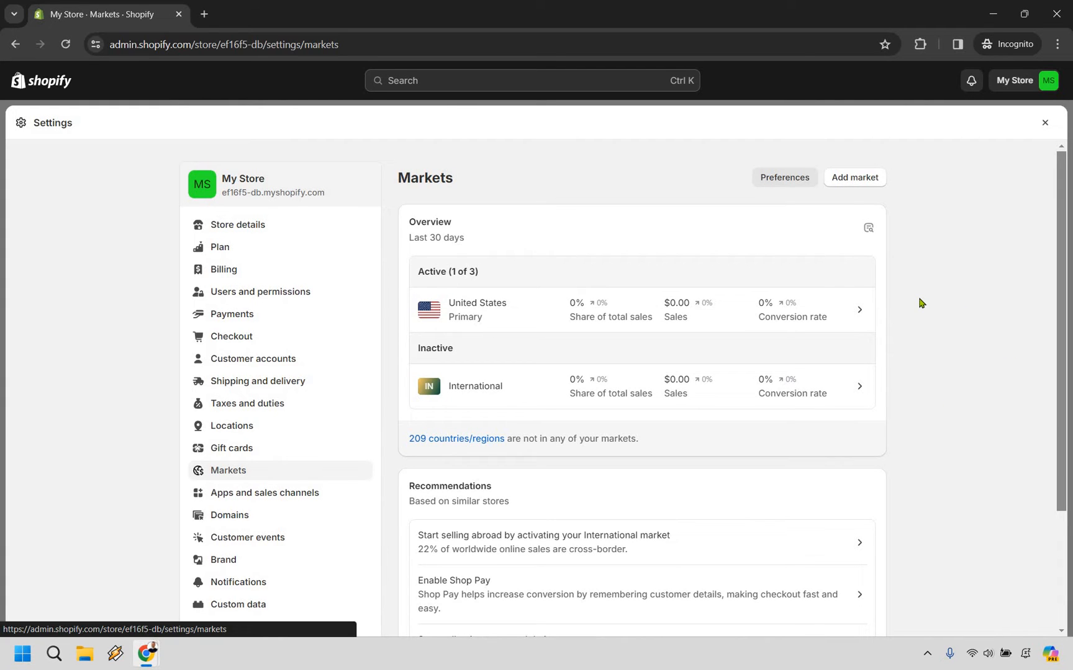
{"action": "mouse_move", "coordinate": [807, 395]}
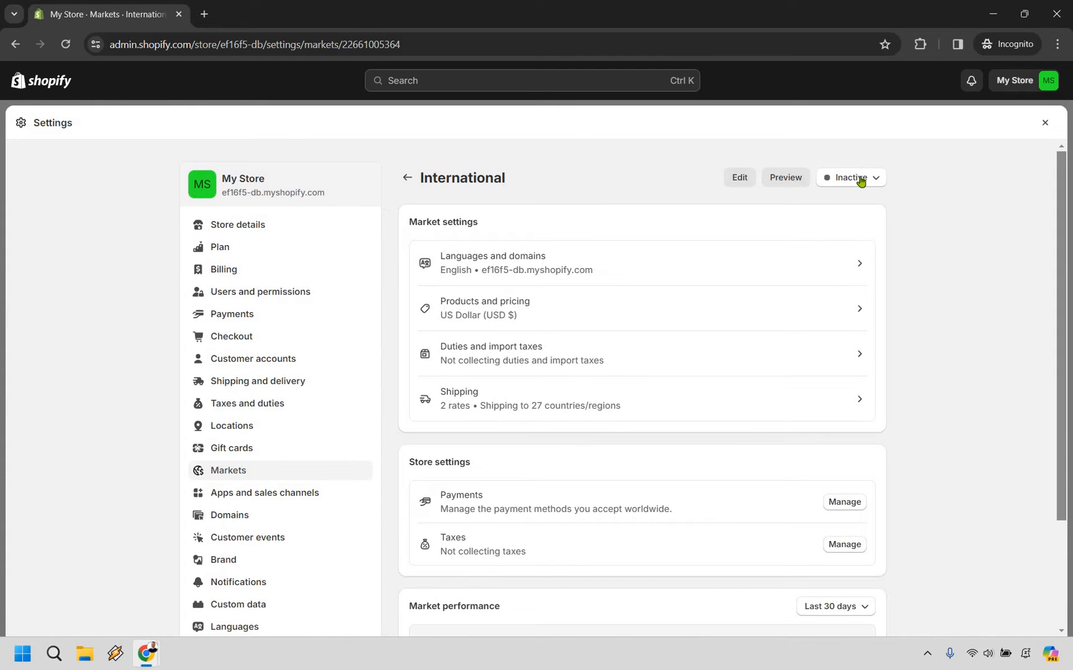
Change the International market status to Active and save.
{"action": "left_click", "coordinate": [851, 177]}
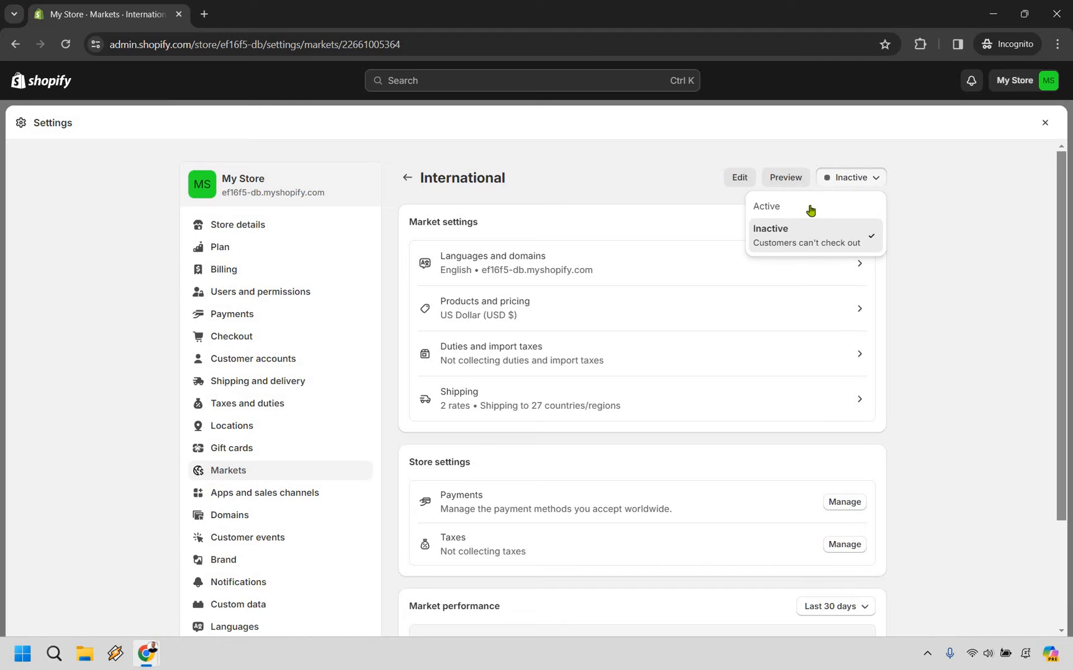
{"action": "left_click", "coordinate": [766, 206]}
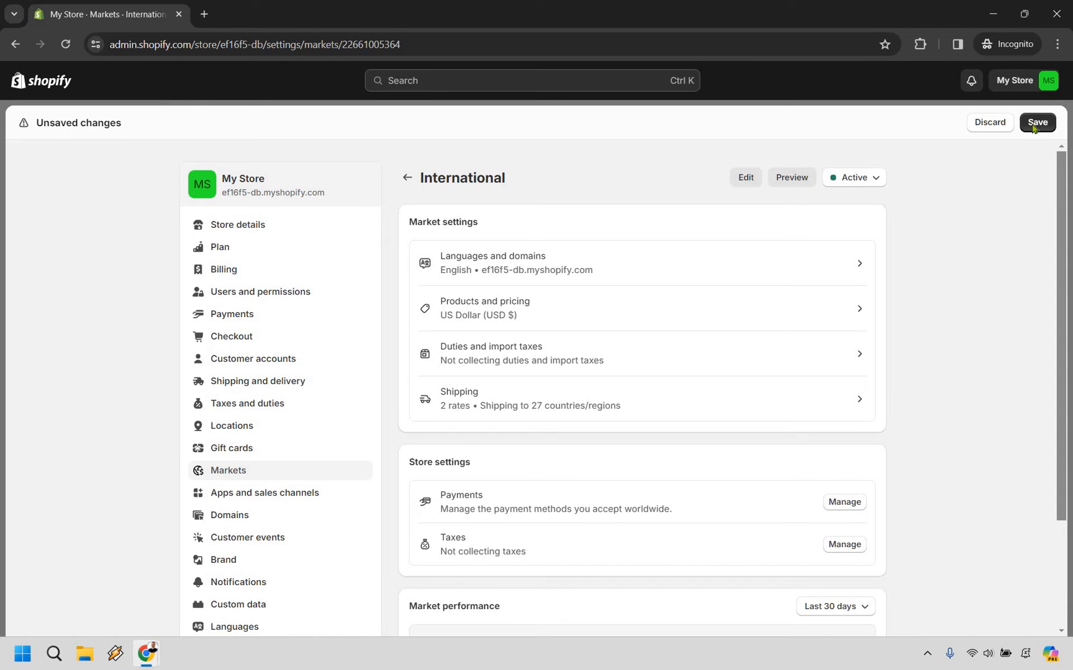
{"action": "left_click", "coordinate": [1038, 122]}
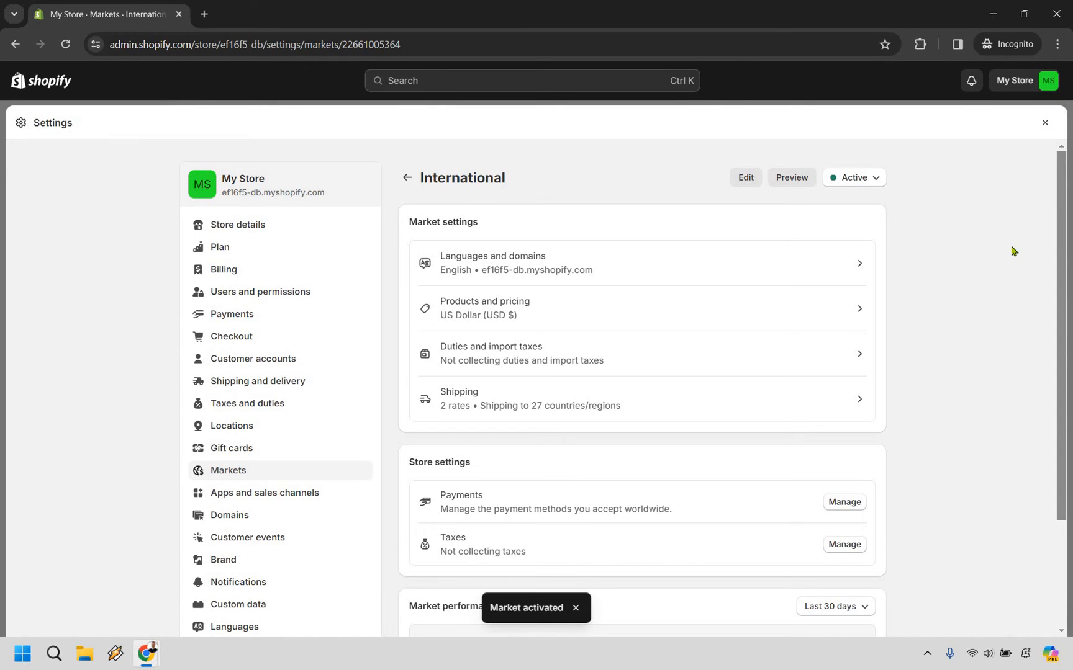
{"action": "mouse_move", "coordinate": [1003, 274]}
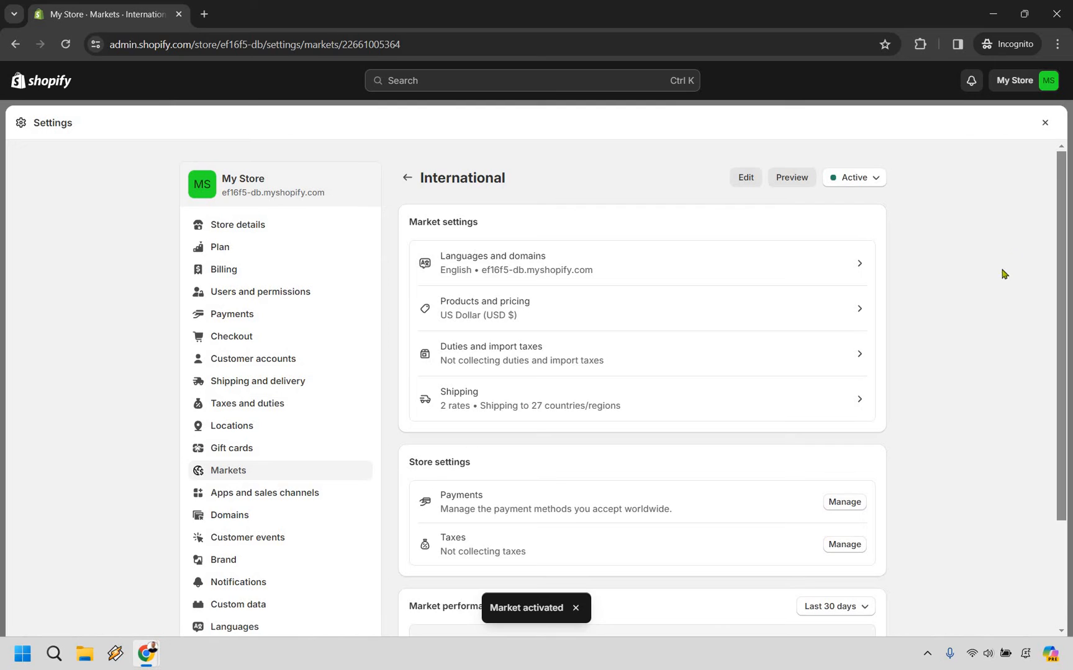
{"action": "mouse_move", "coordinate": [431, 512]}
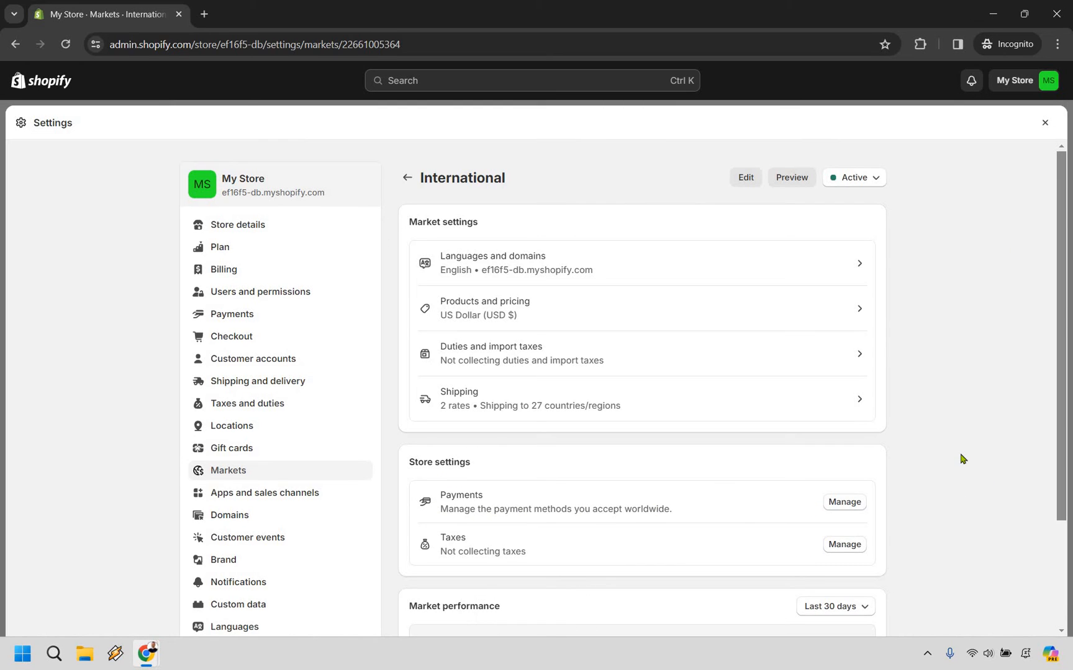
{"action": "mouse_move", "coordinate": [405, 521]}
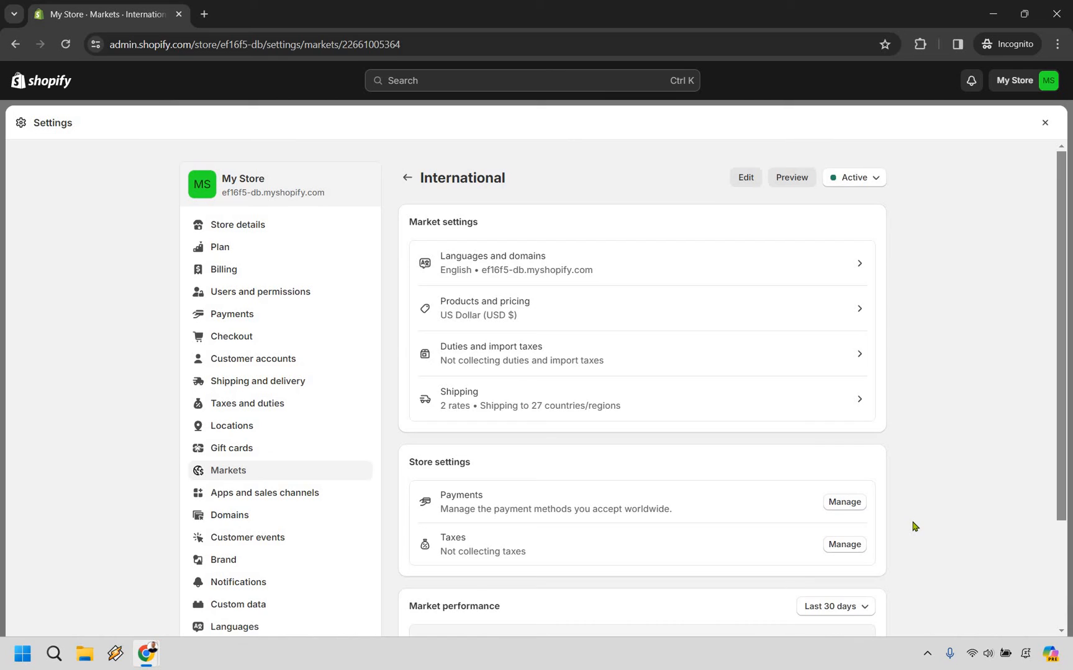
{"action": "mouse_move", "coordinate": [880, 507]}
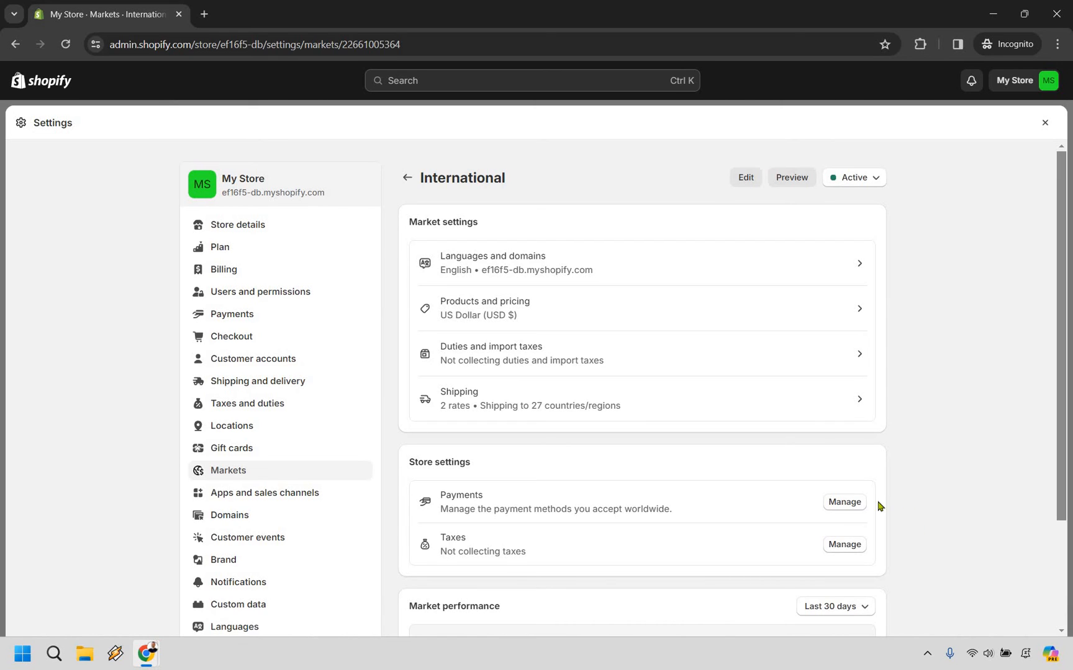
{"action": "mouse_move", "coordinate": [953, 504]}
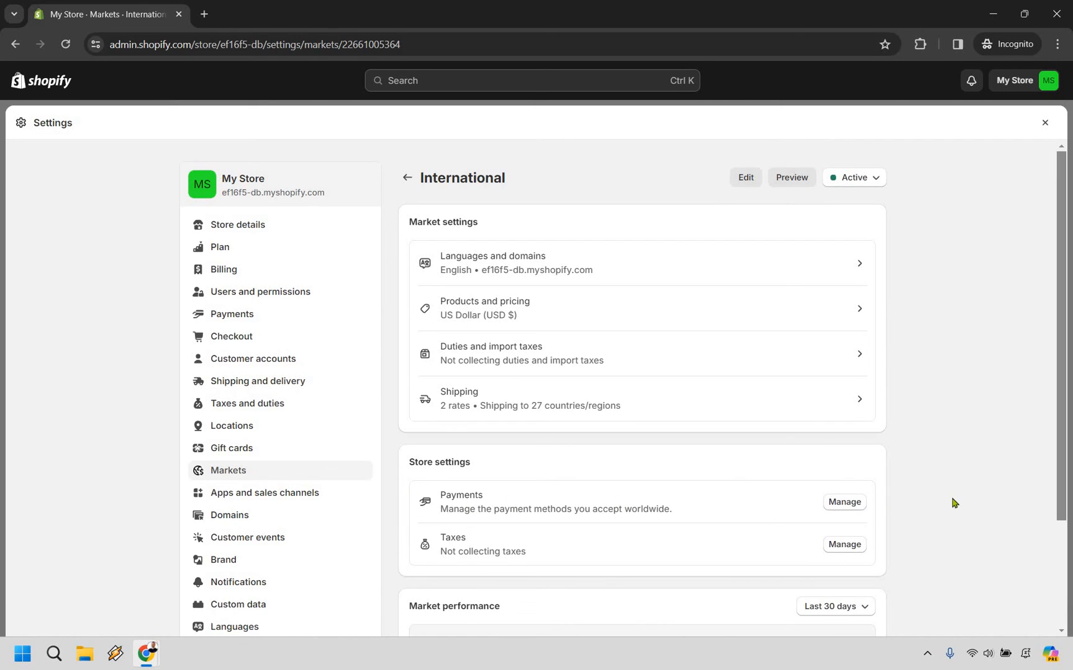